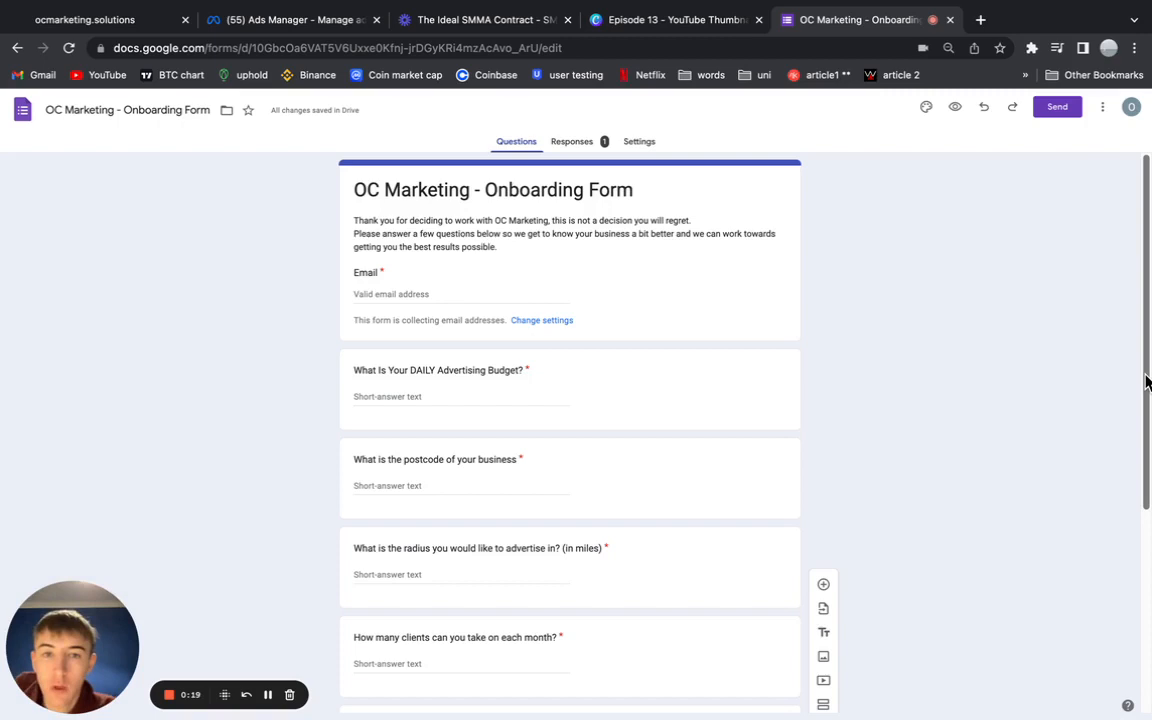
mouse_move(844, 490)
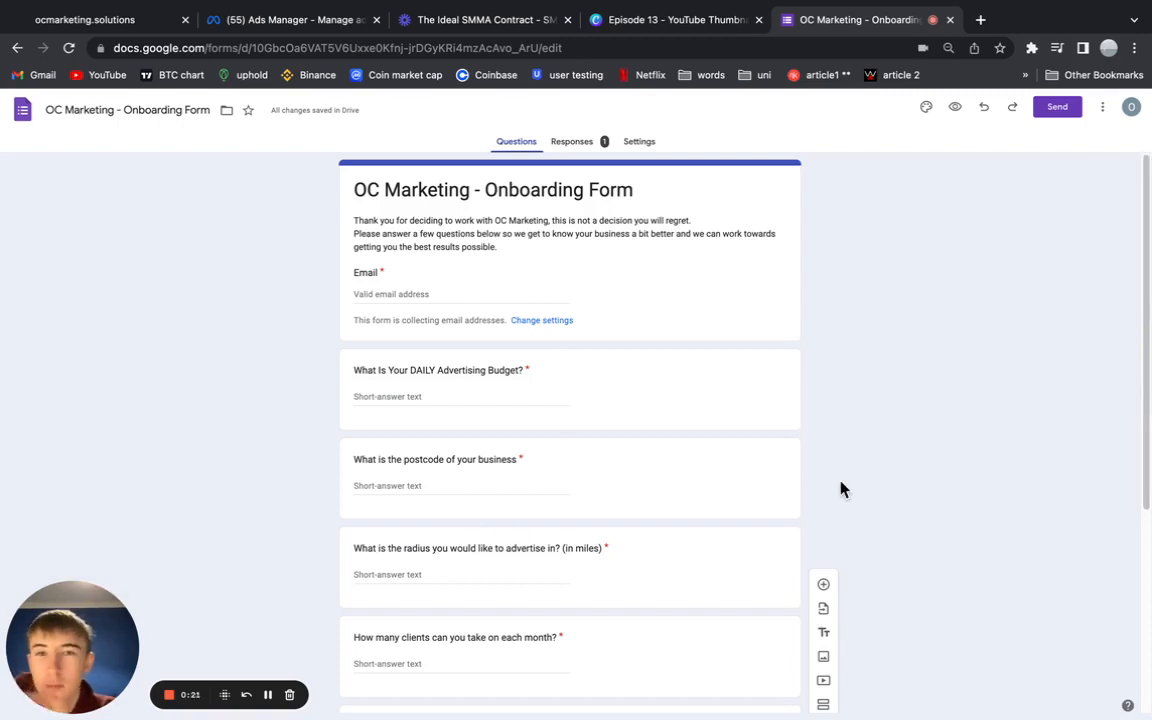
mouse_move(882, 456)
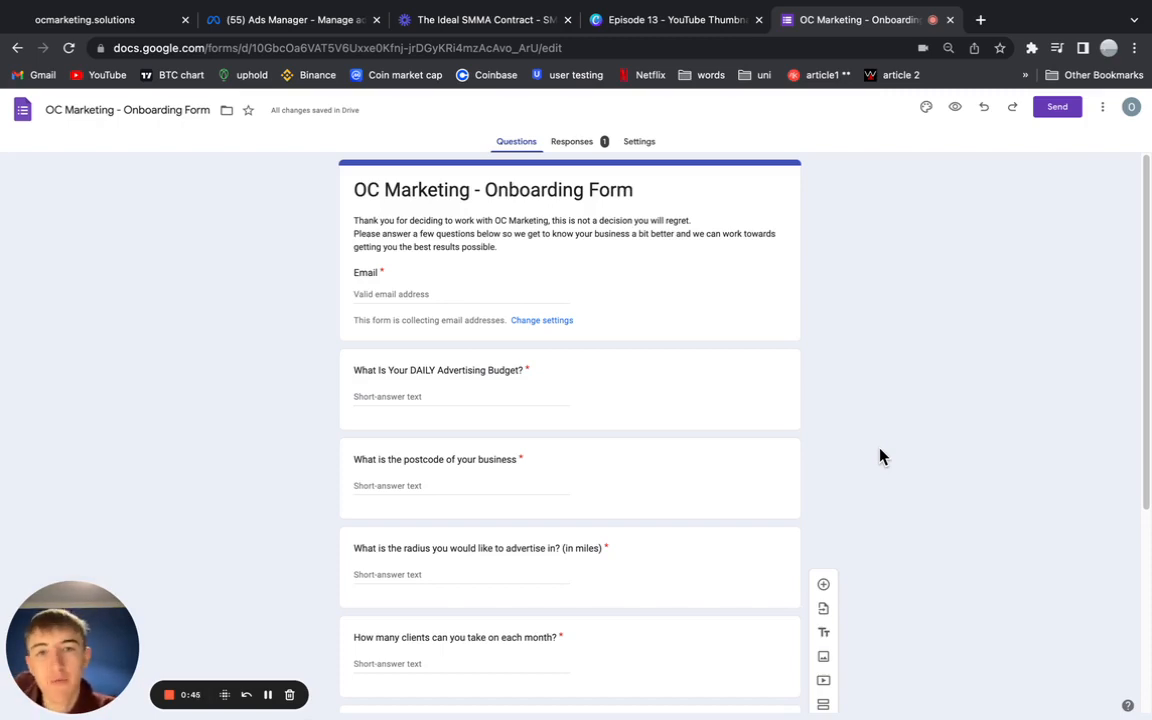
mouse_move(868, 464)
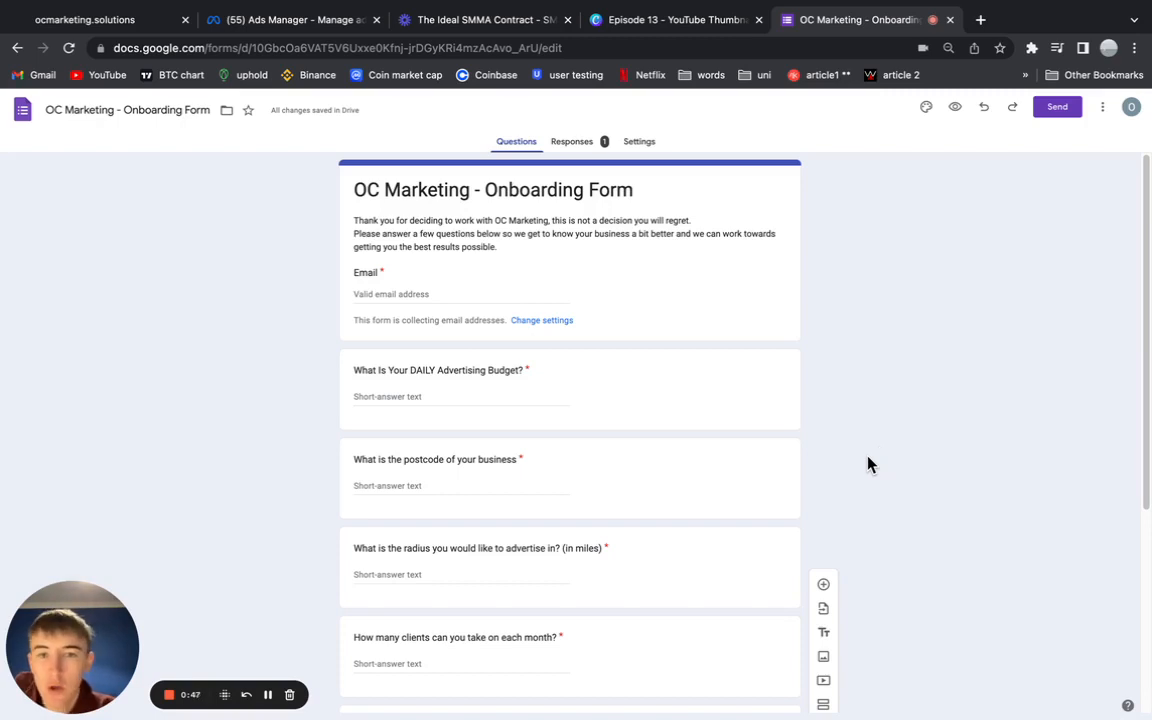
mouse_move(732, 432)
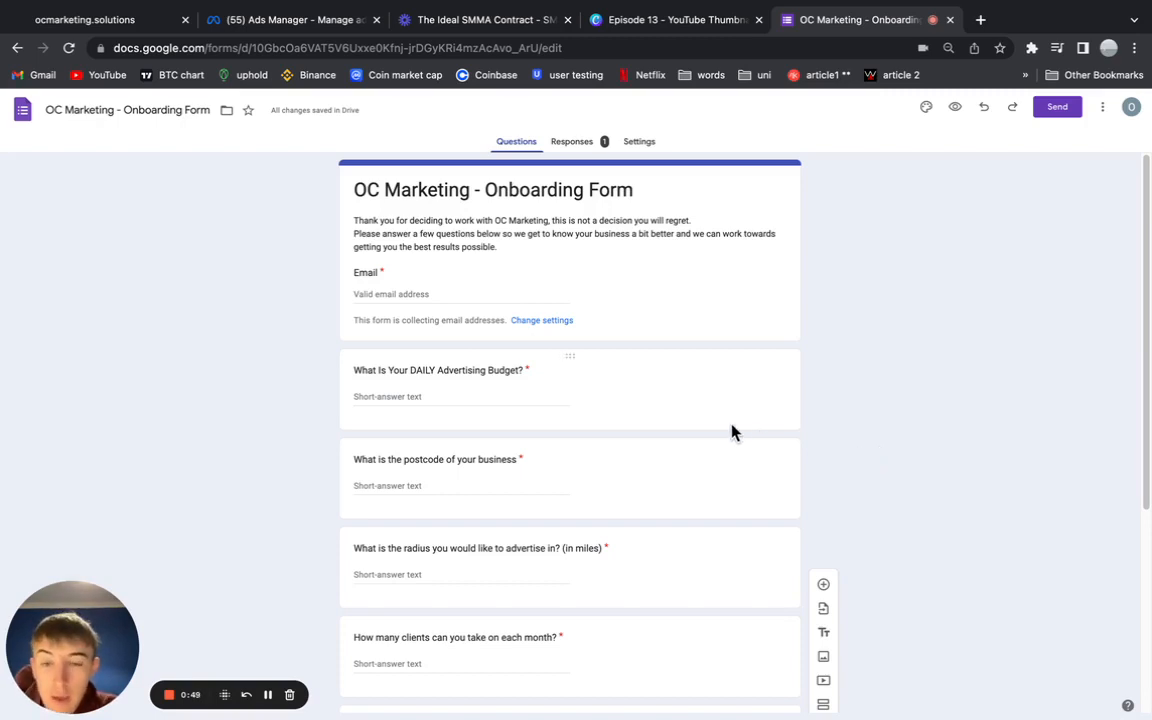
mouse_move(388, 304)
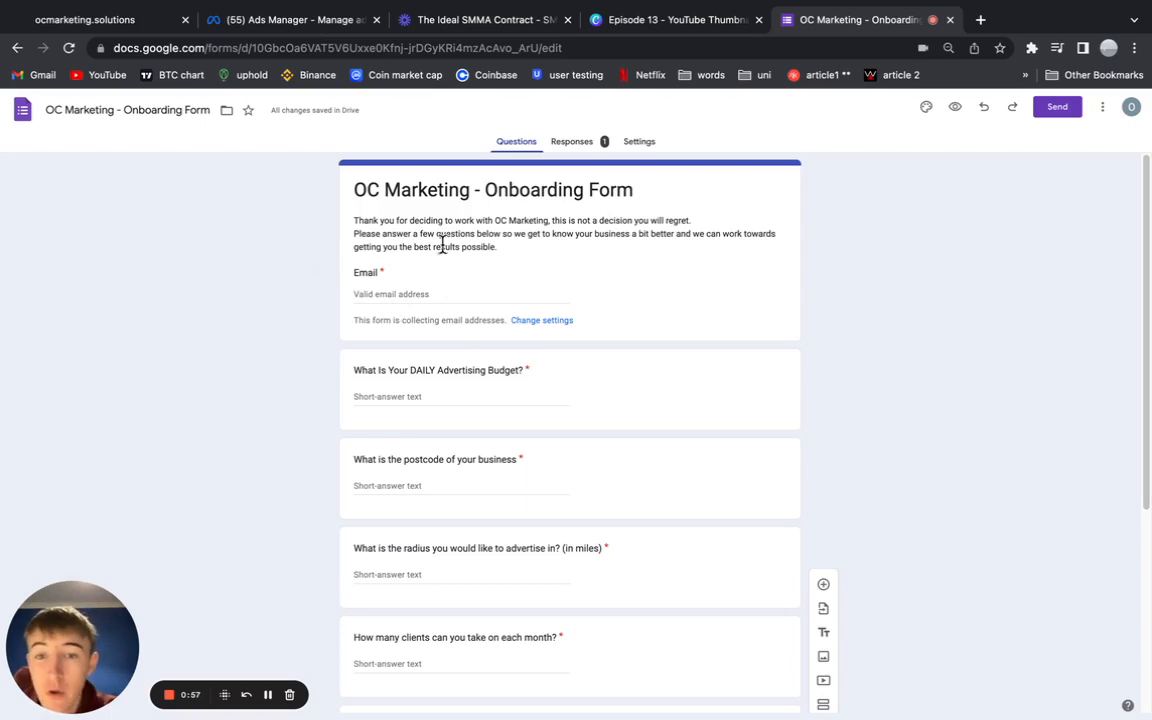
mouse_move(504, 280)
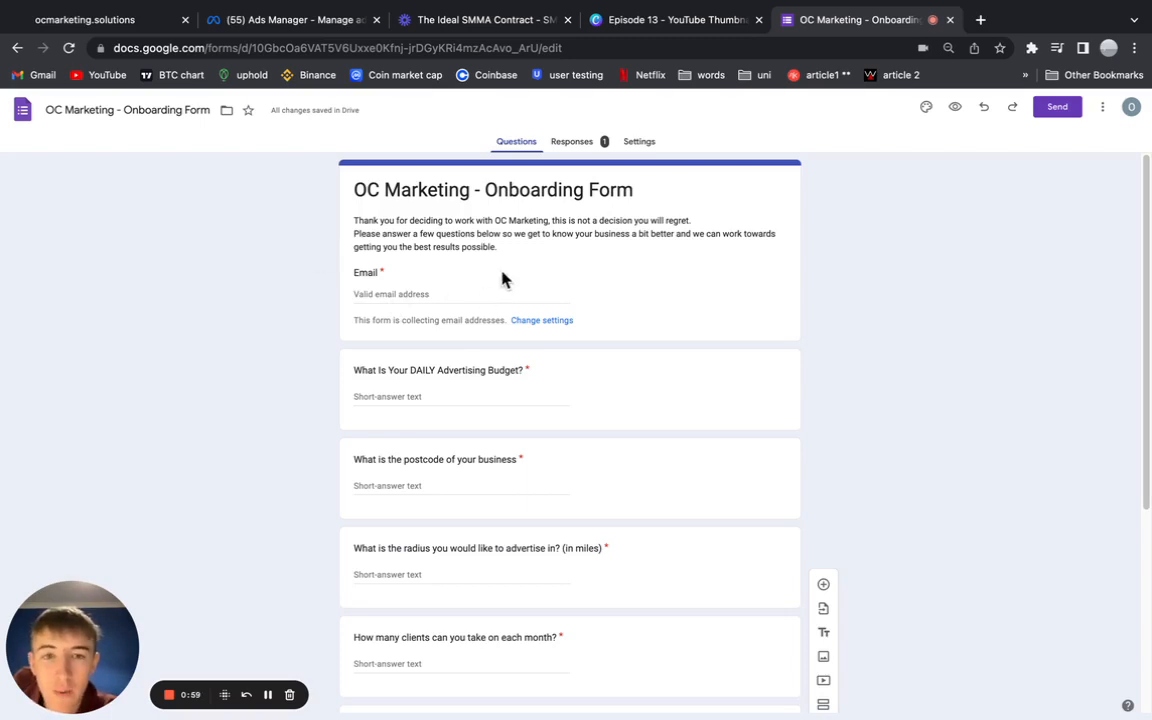
mouse_move(516, 292)
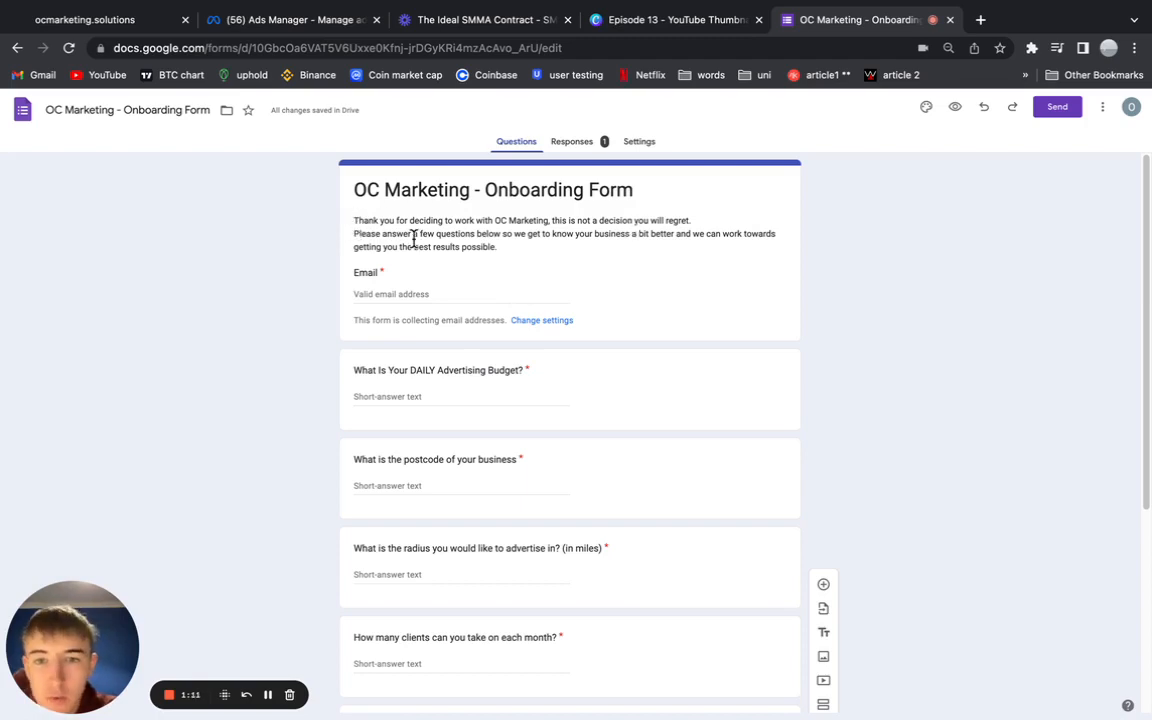
mouse_move(696, 240)
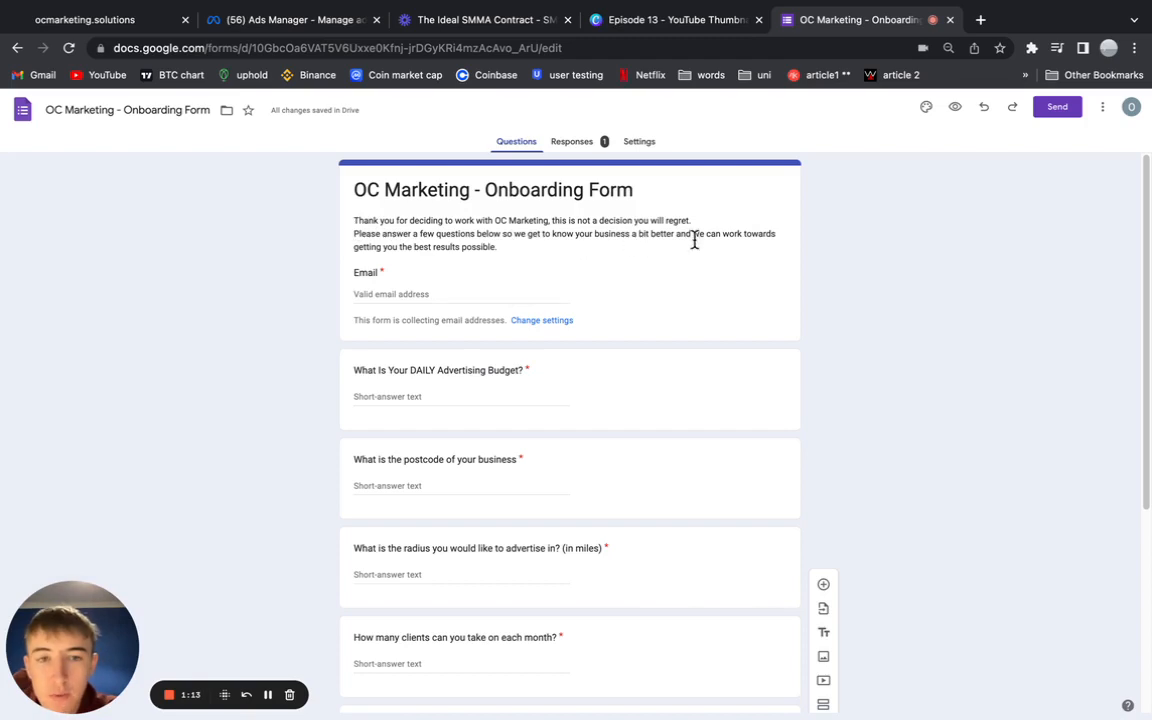
mouse_move(560, 264)
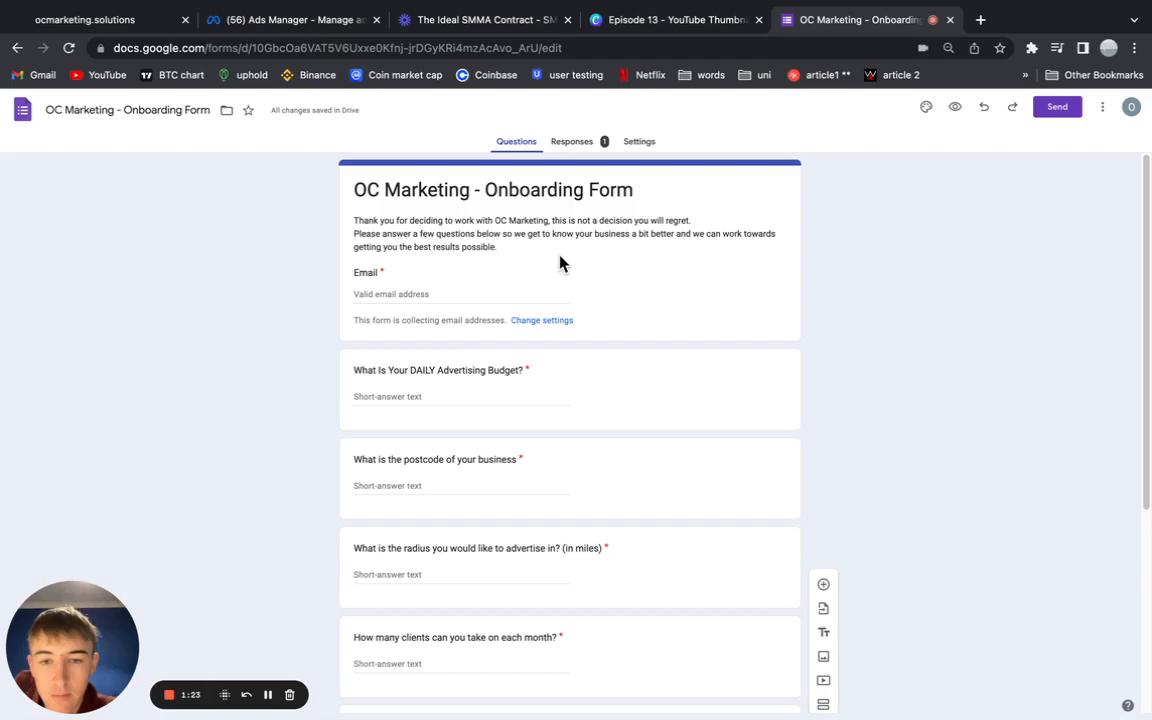
mouse_move(628, 362)
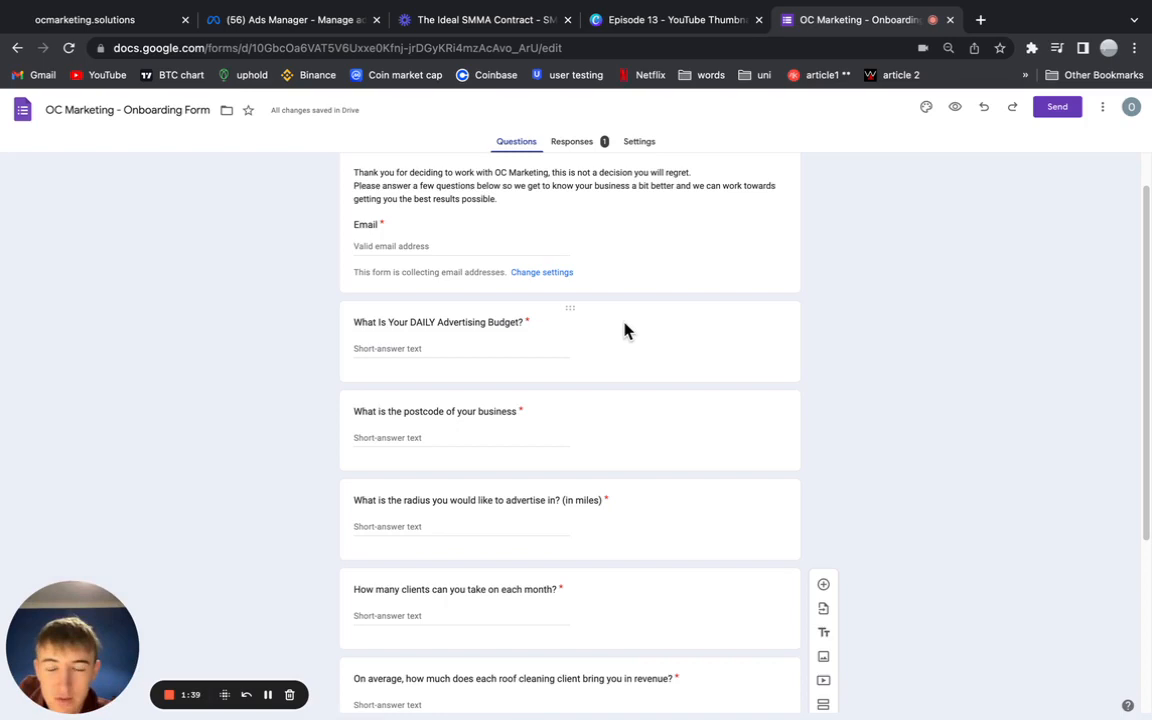
mouse_move(614, 328)
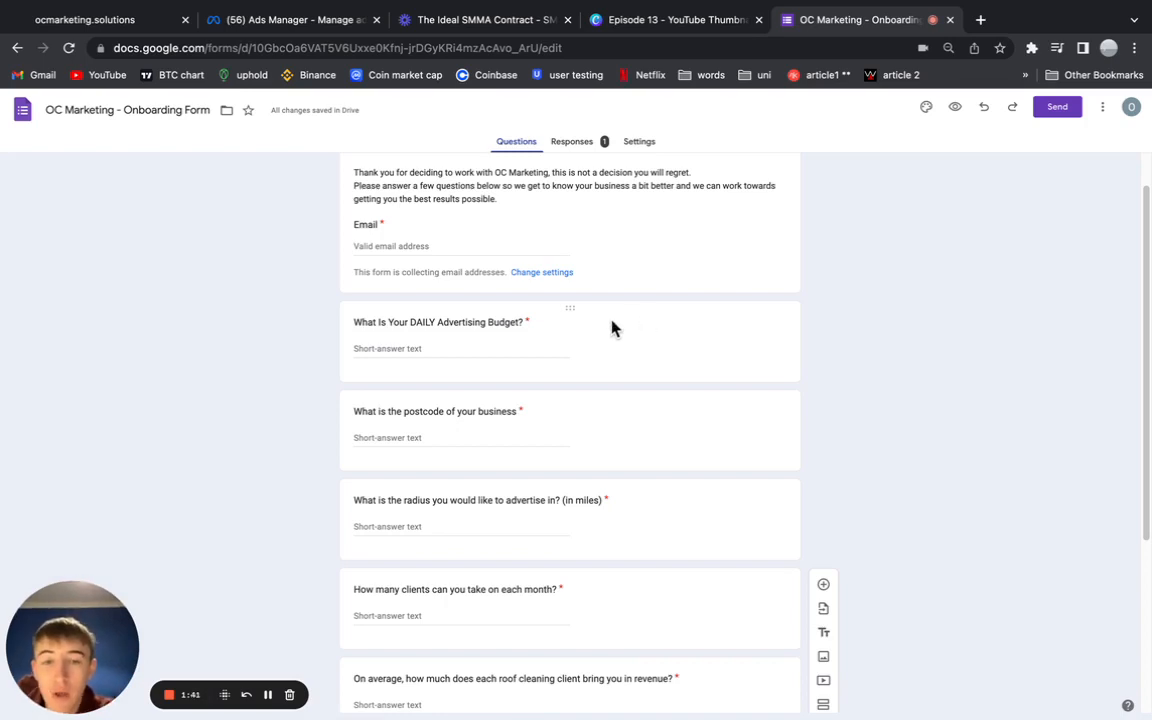
mouse_move(518, 344)
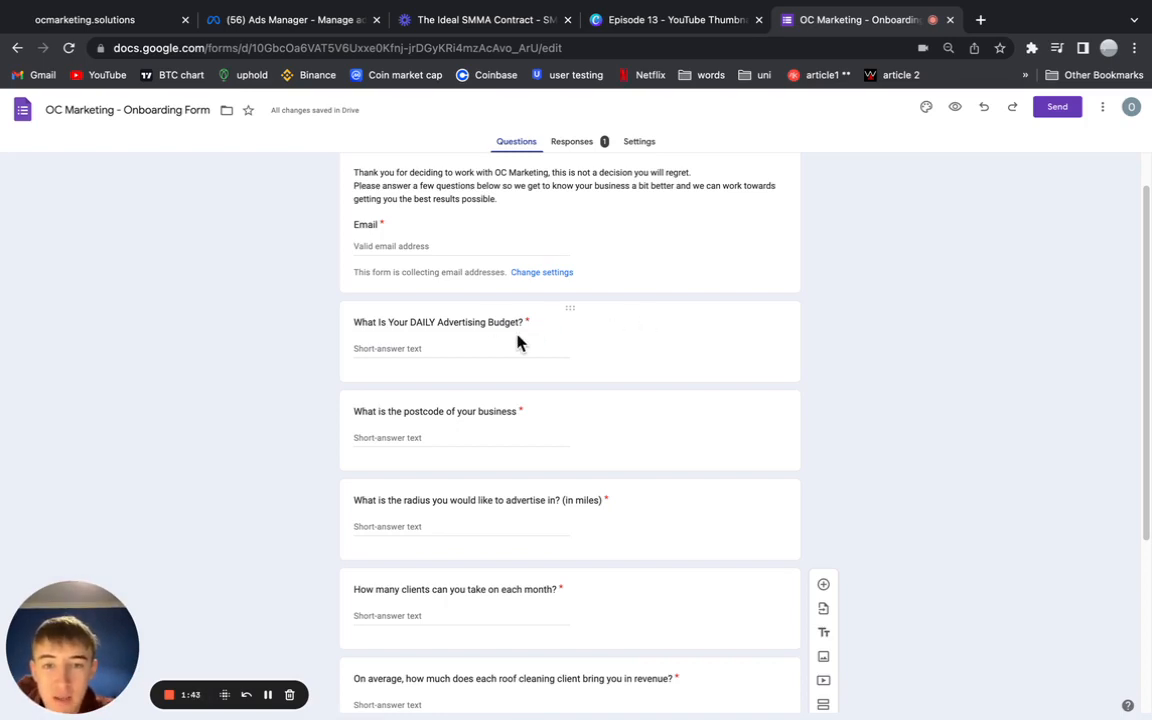
mouse_move(584, 292)
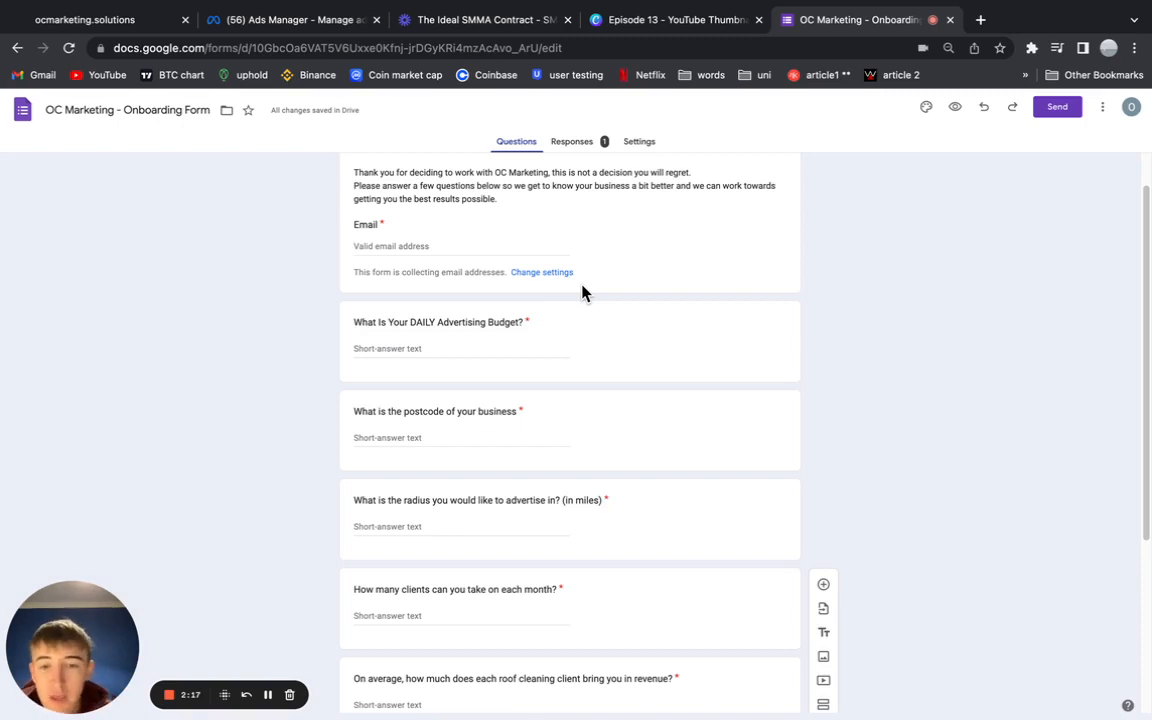
mouse_move(518, 316)
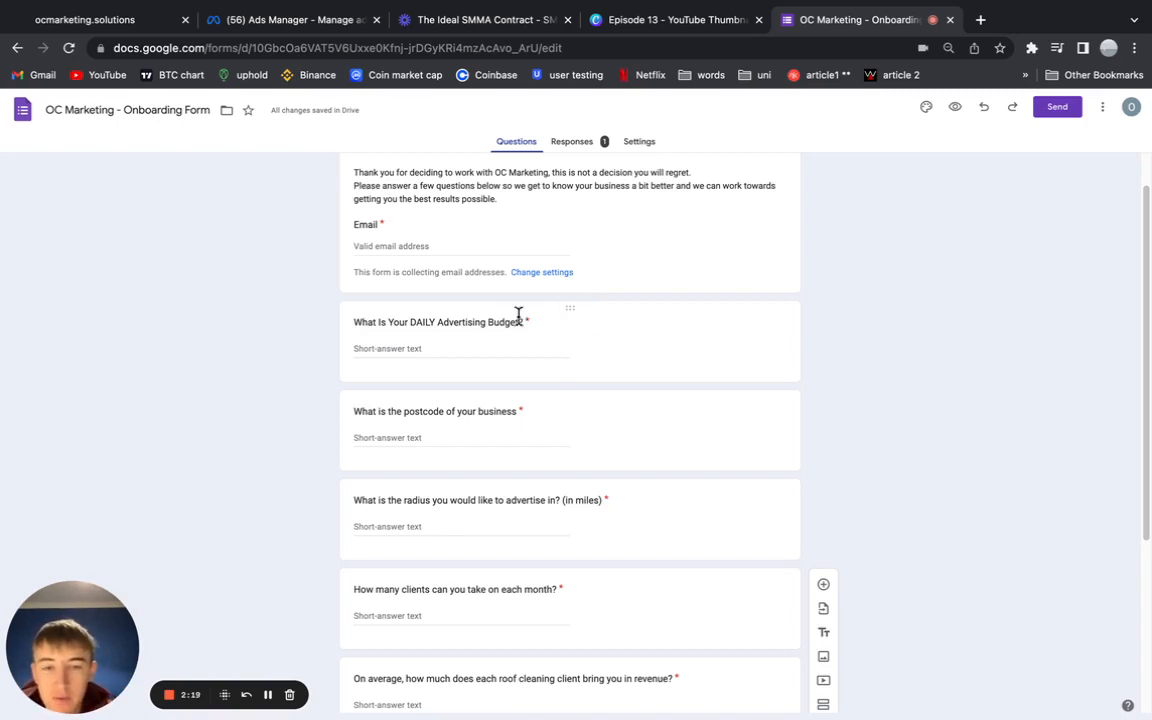
mouse_move(624, 328)
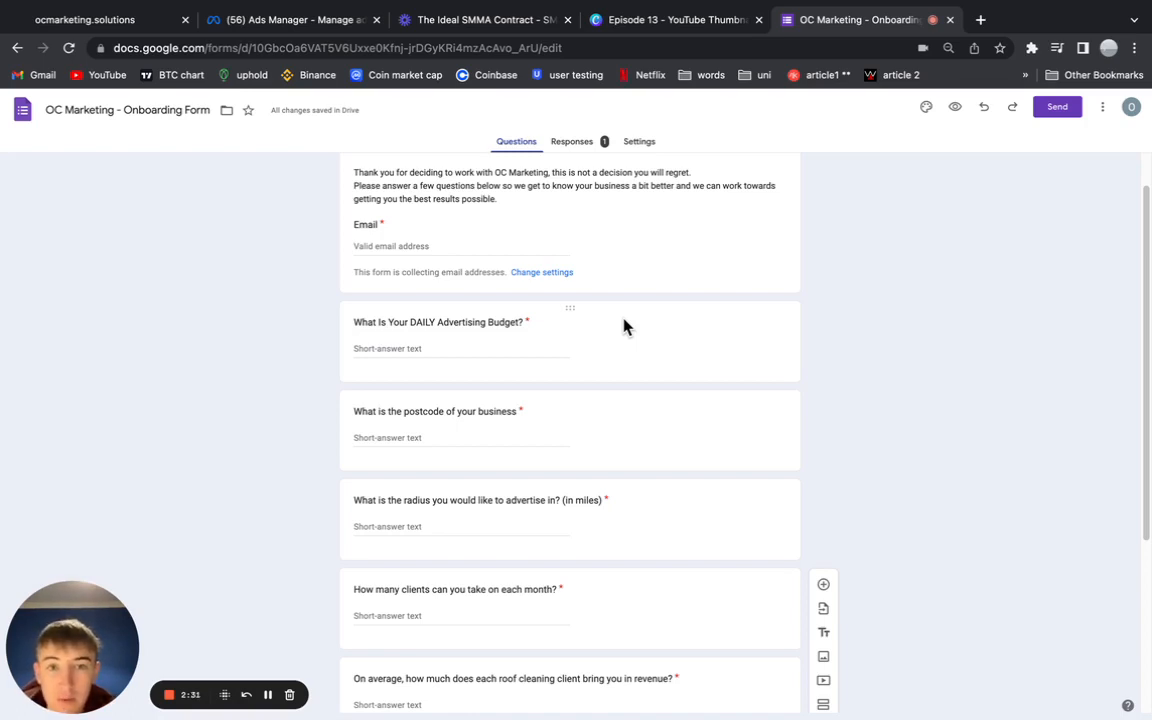
Step: Scroll through the onboarding form's client questions, then return to the top
scroll("down", 3)
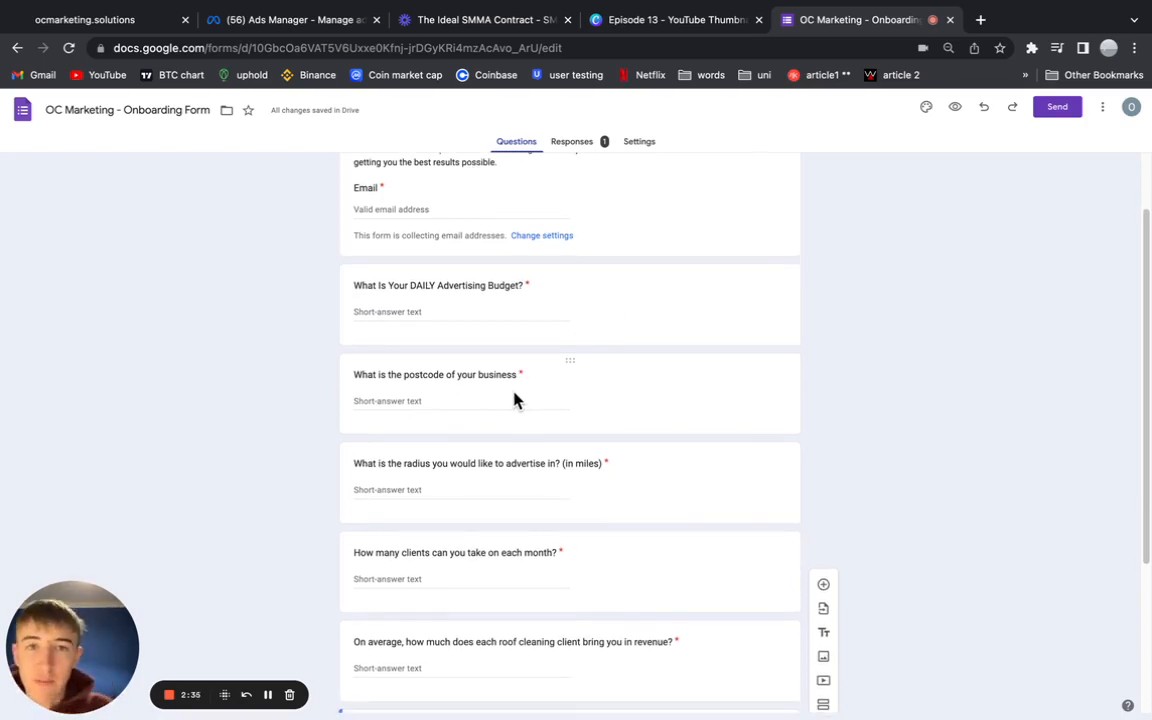
mouse_move(388, 394)
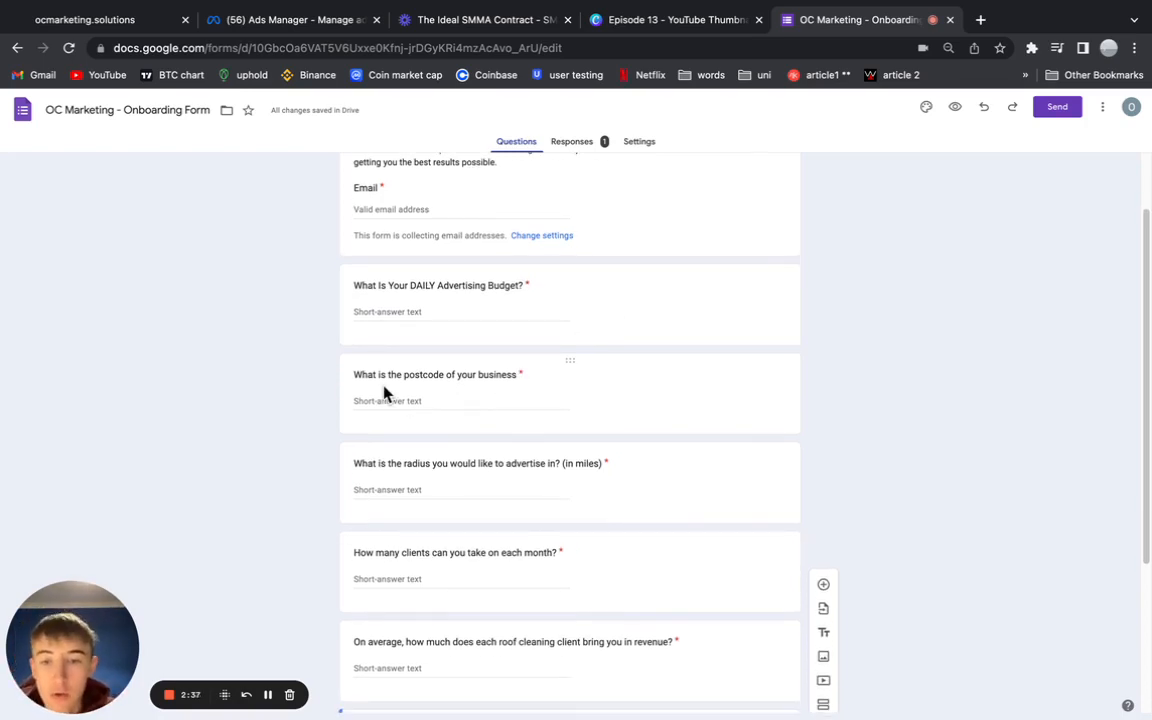
mouse_move(498, 430)
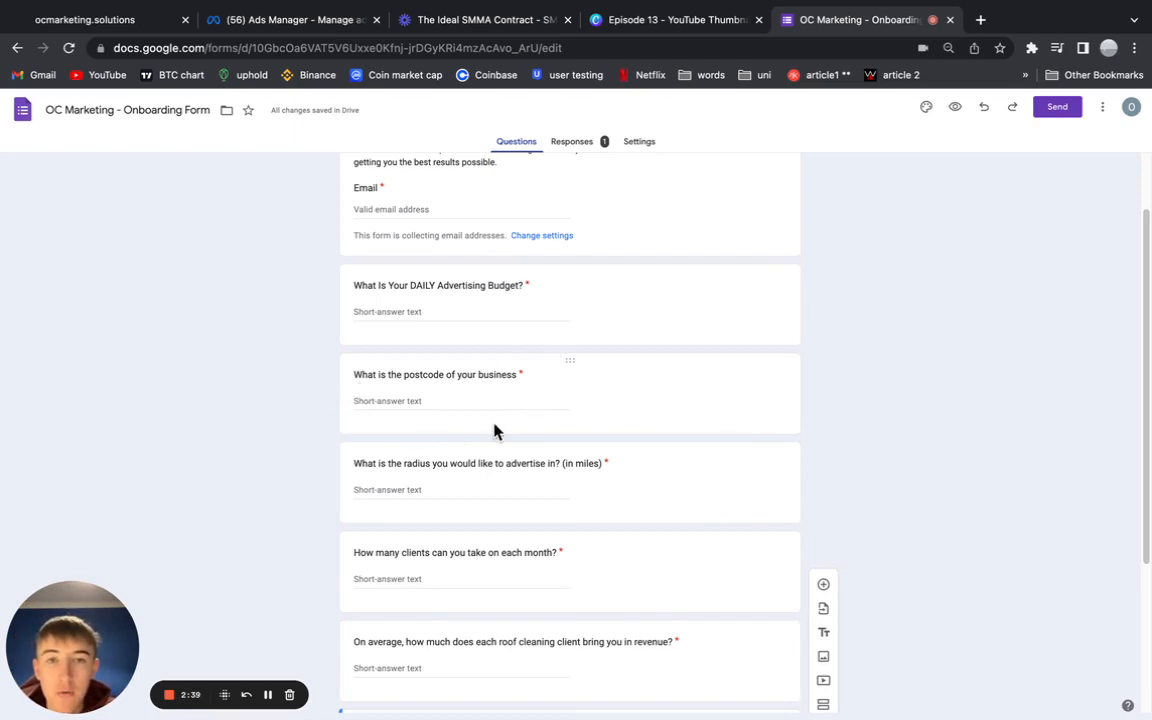
scroll("down", 3)
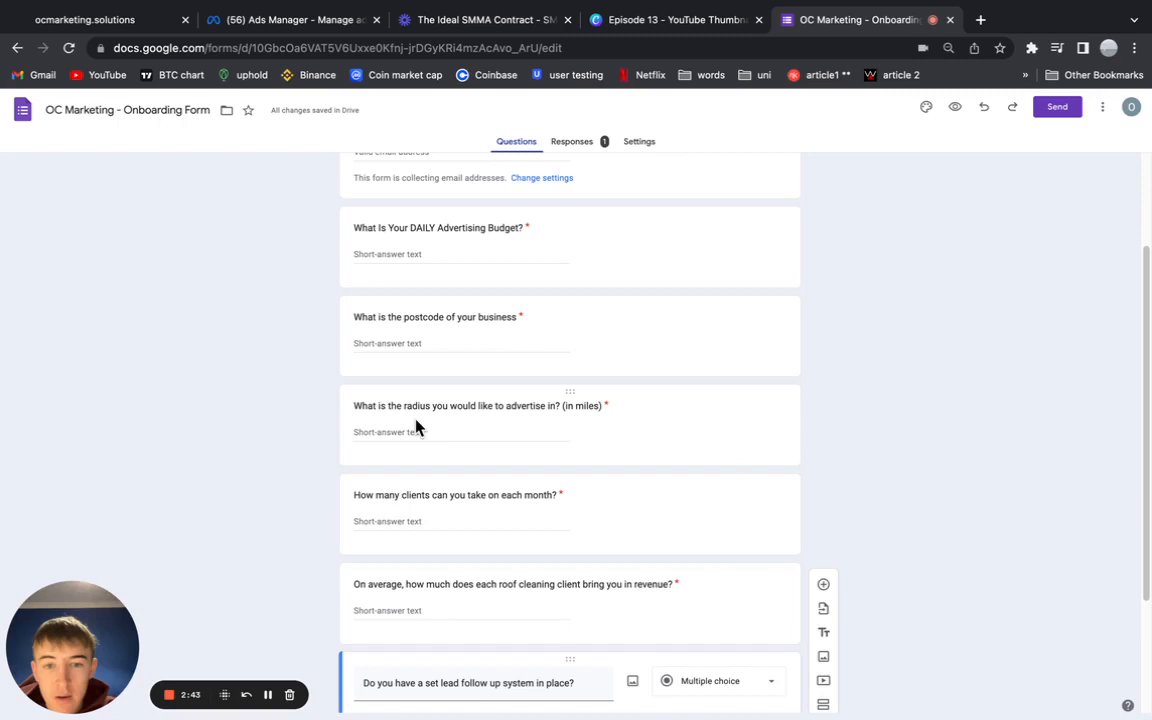
mouse_move(350, 412)
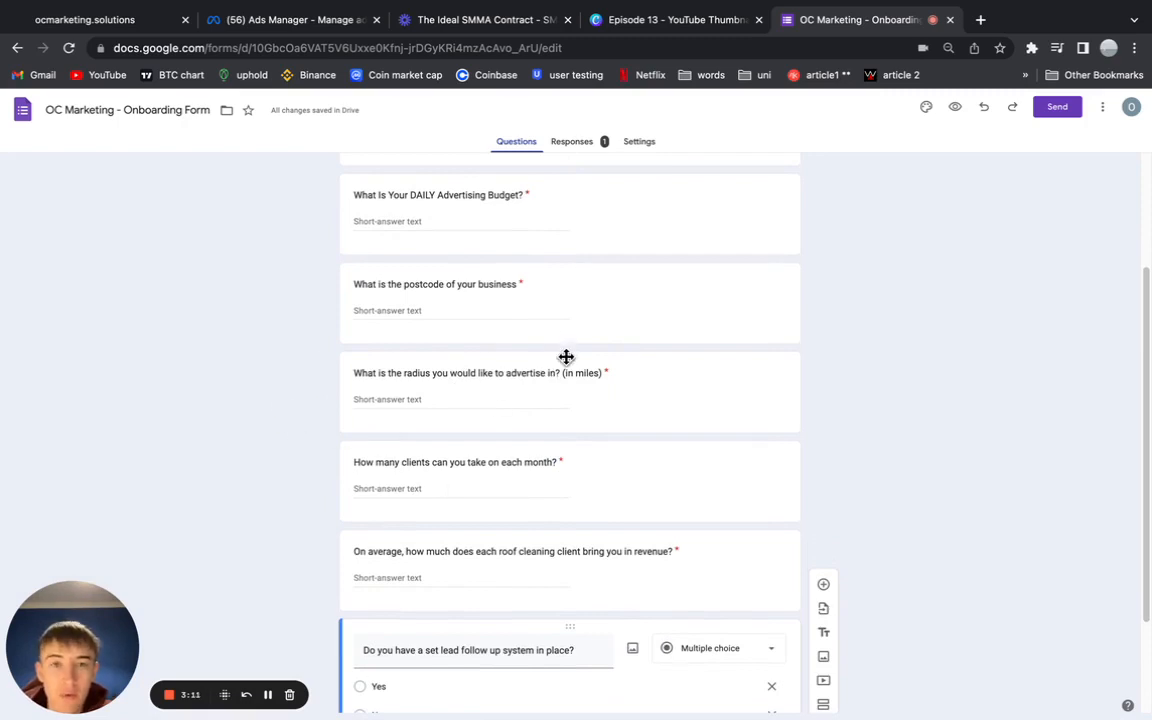
mouse_move(484, 480)
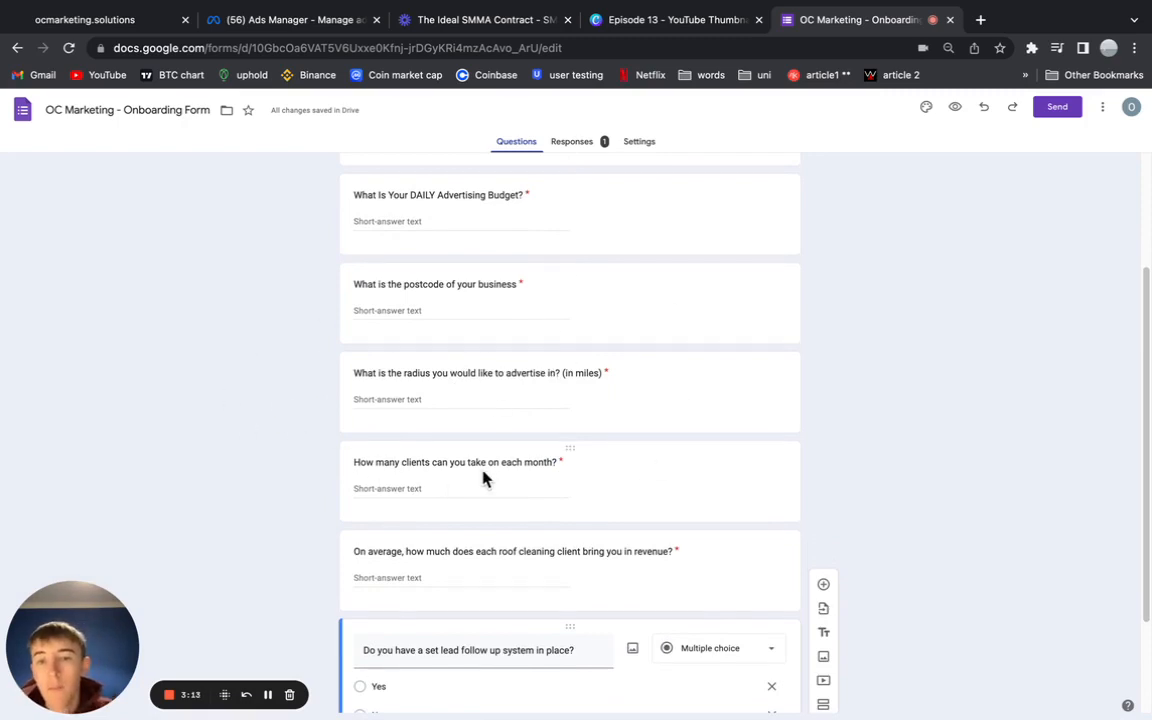
scroll("down", 3)
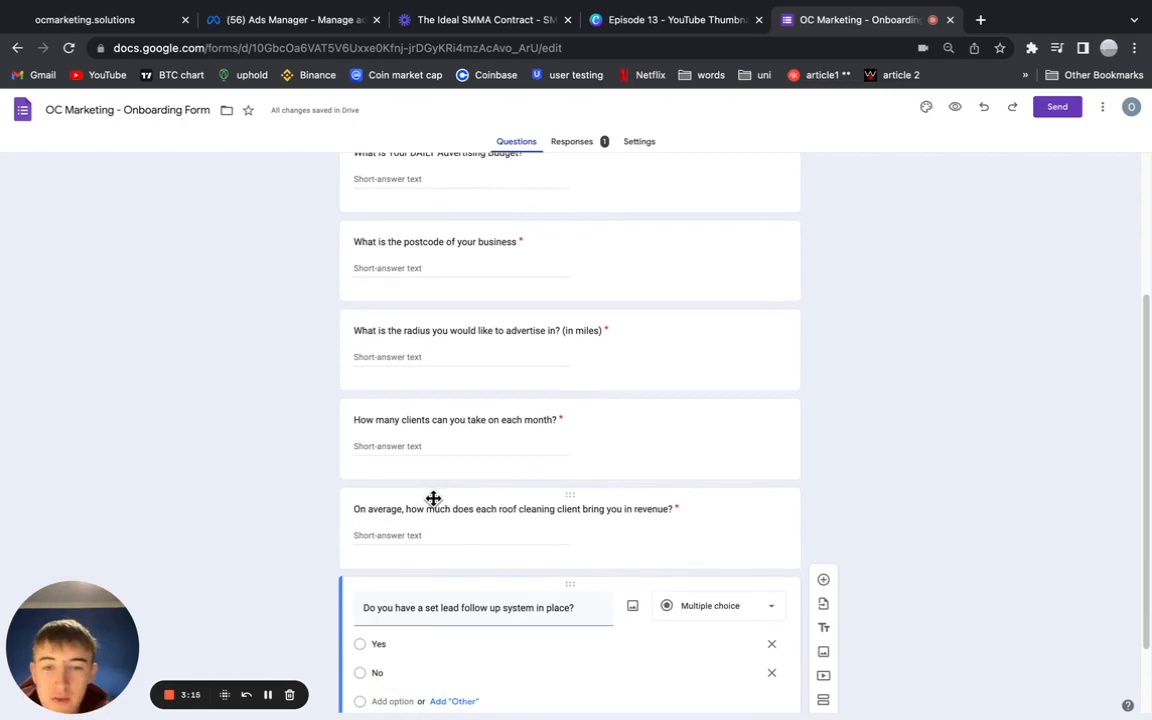
mouse_move(424, 488)
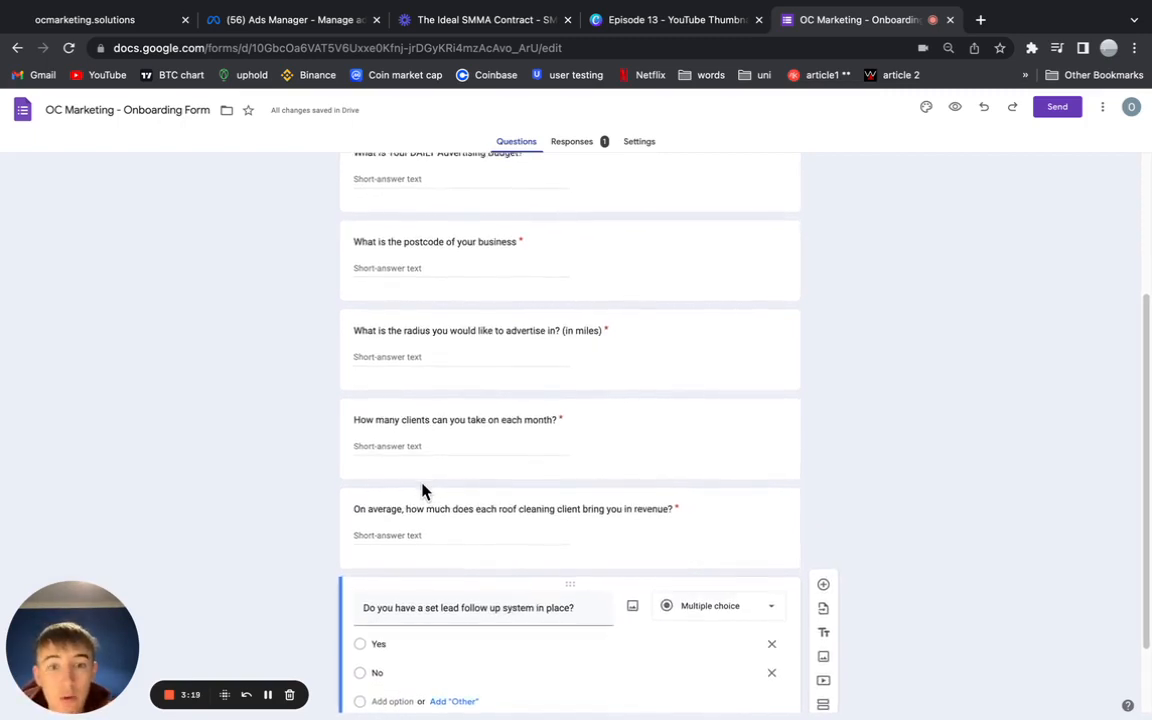
scroll("down", 3)
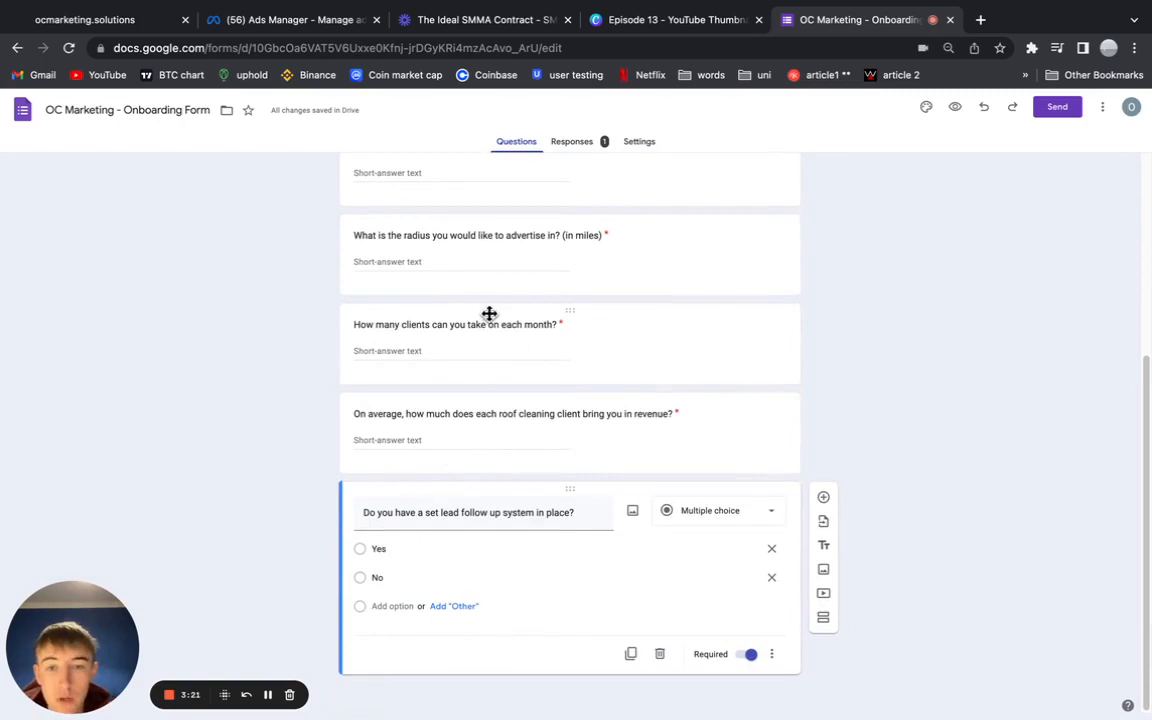
mouse_move(512, 332)
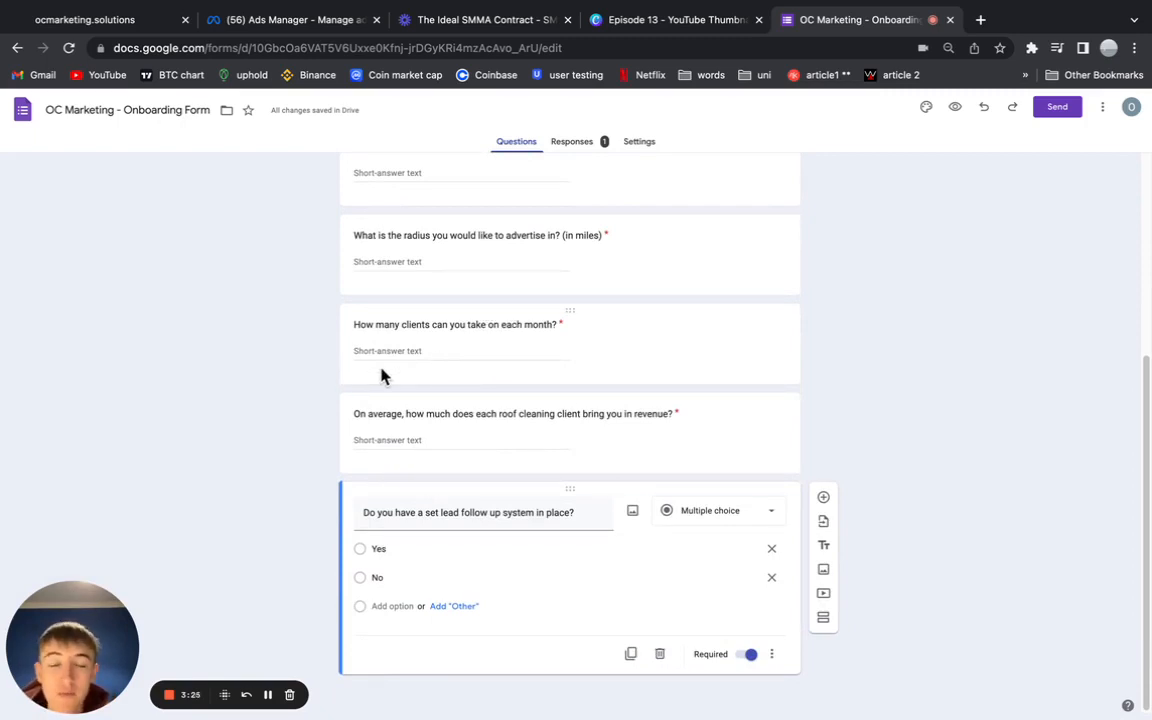
mouse_move(920, 442)
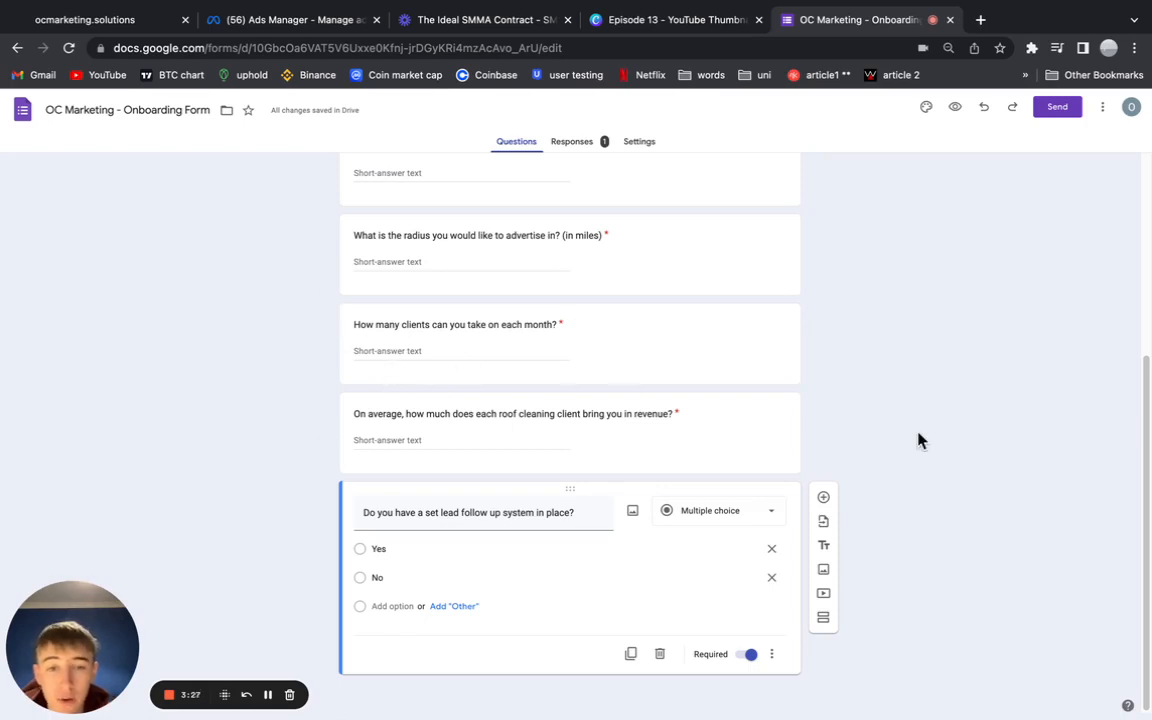
mouse_move(252, 450)
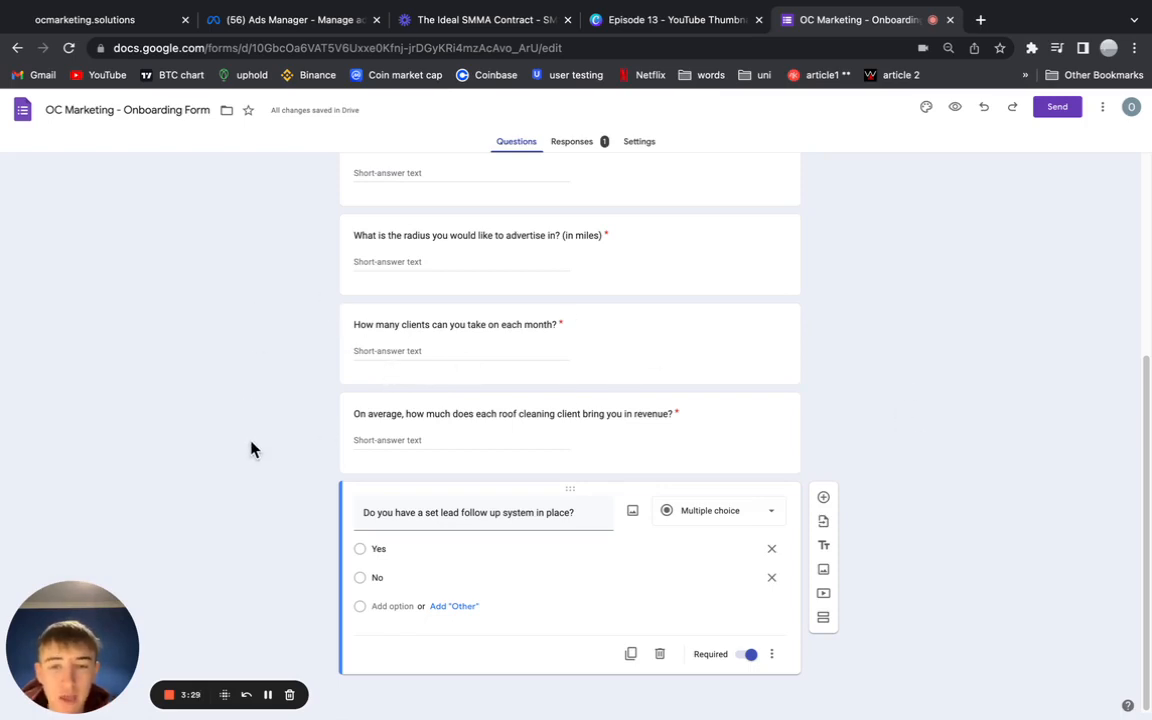
mouse_move(244, 460)
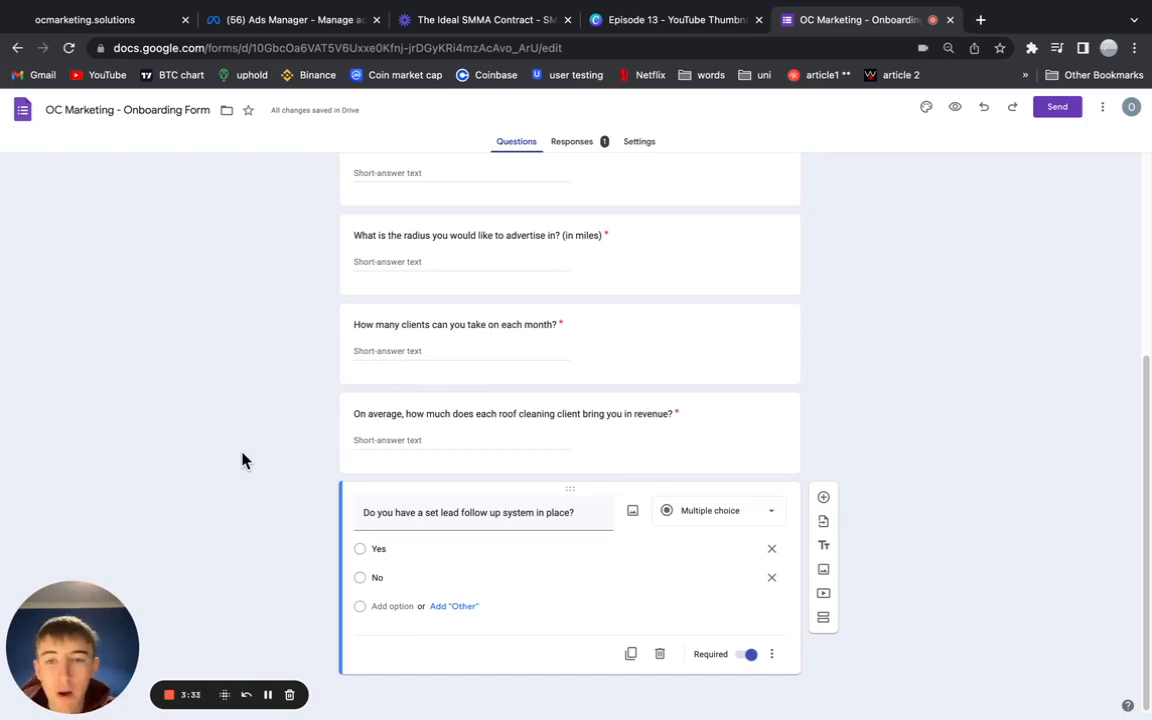
mouse_move(306, 318)
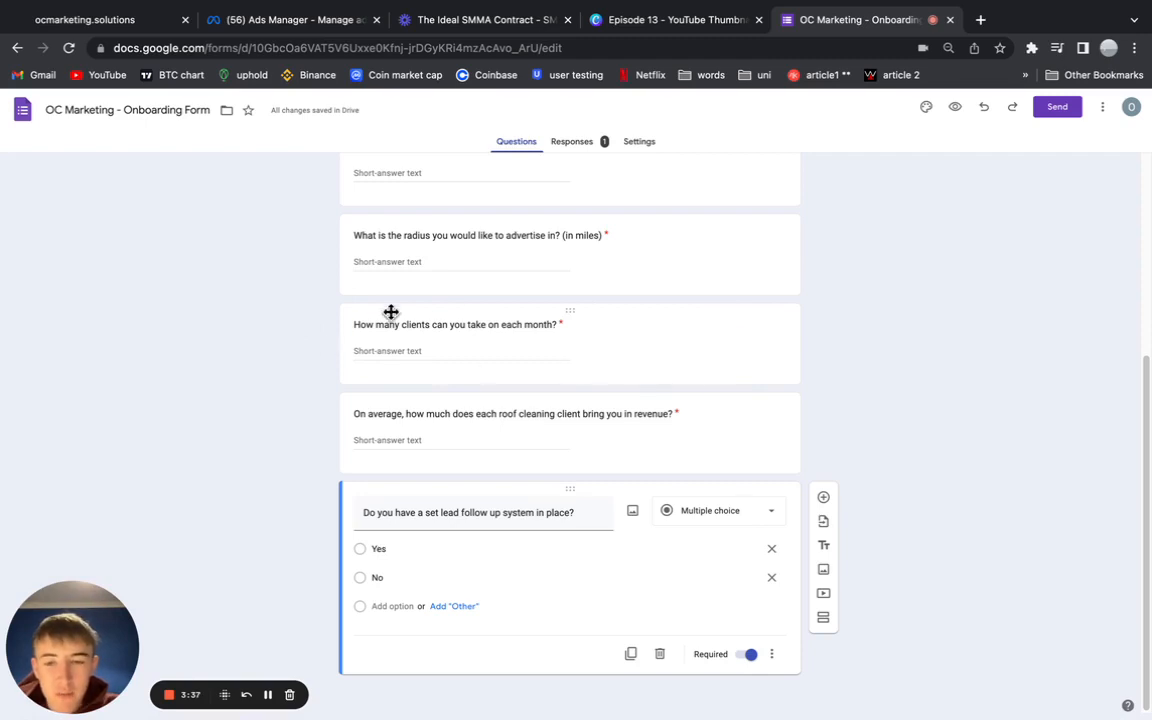
mouse_move(420, 390)
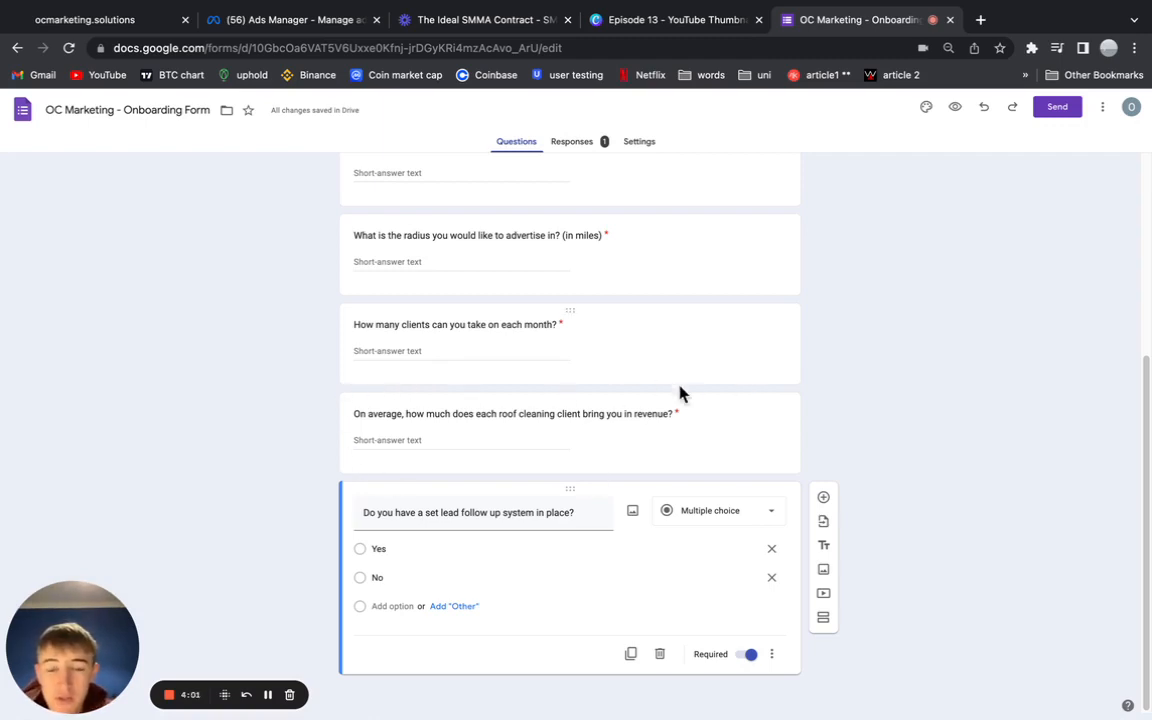
mouse_move(808, 416)
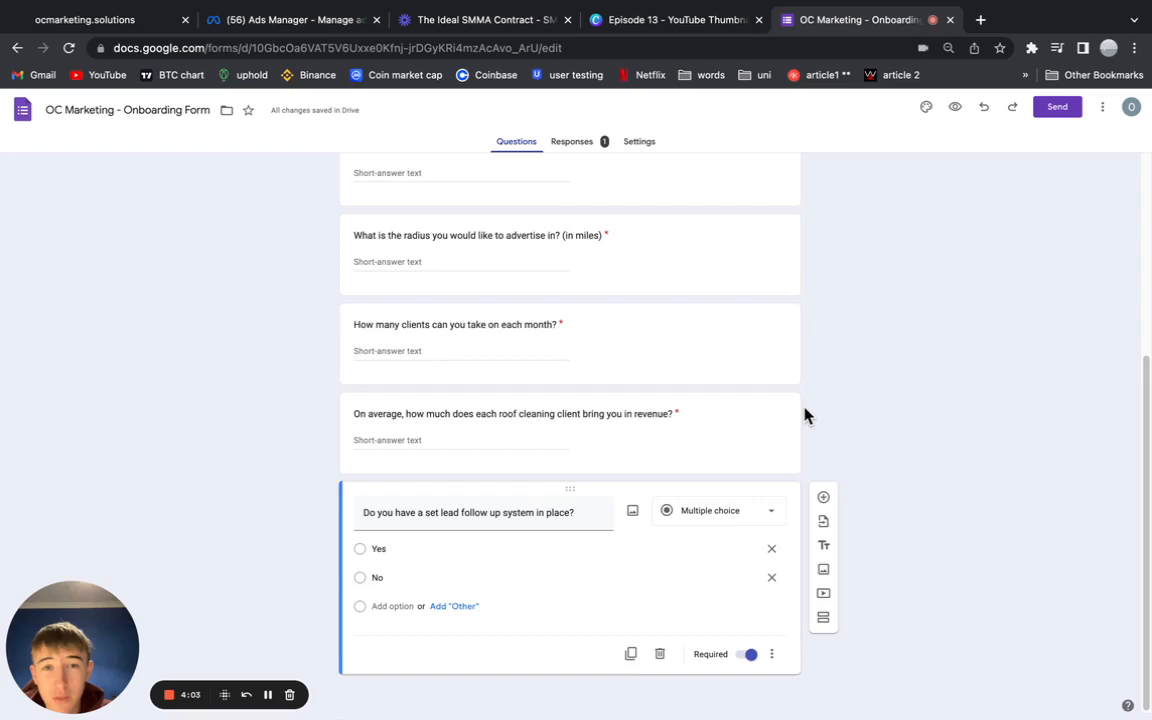
mouse_move(590, 684)
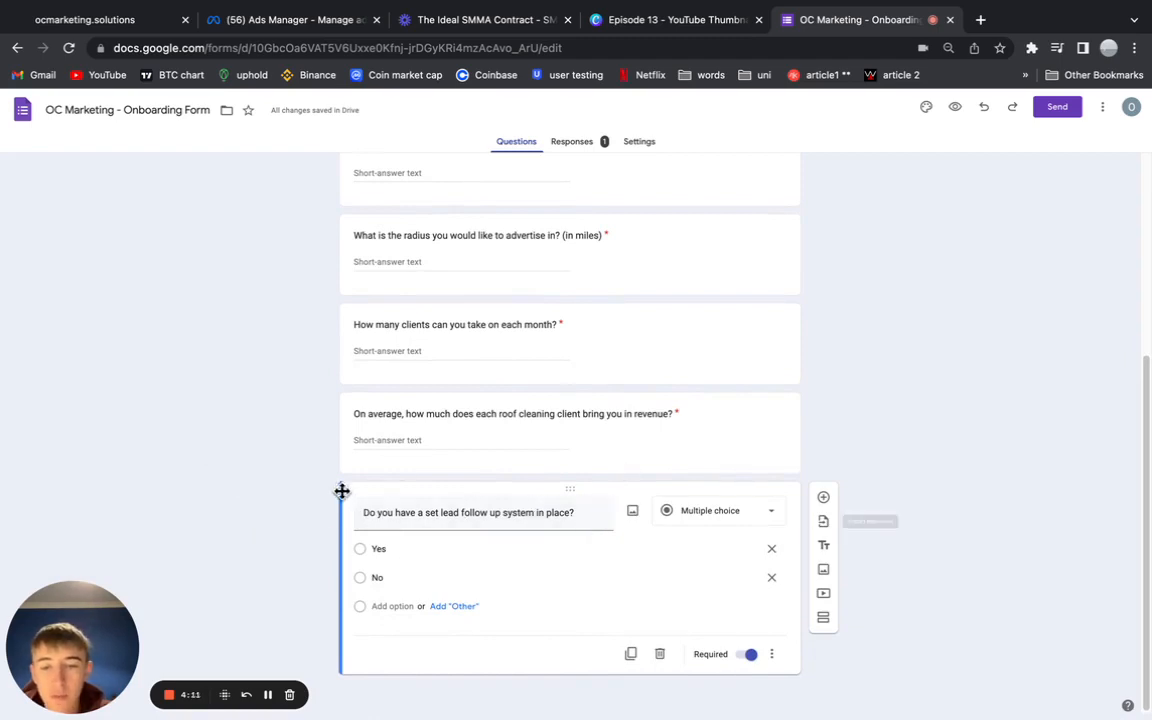
mouse_move(952, 520)
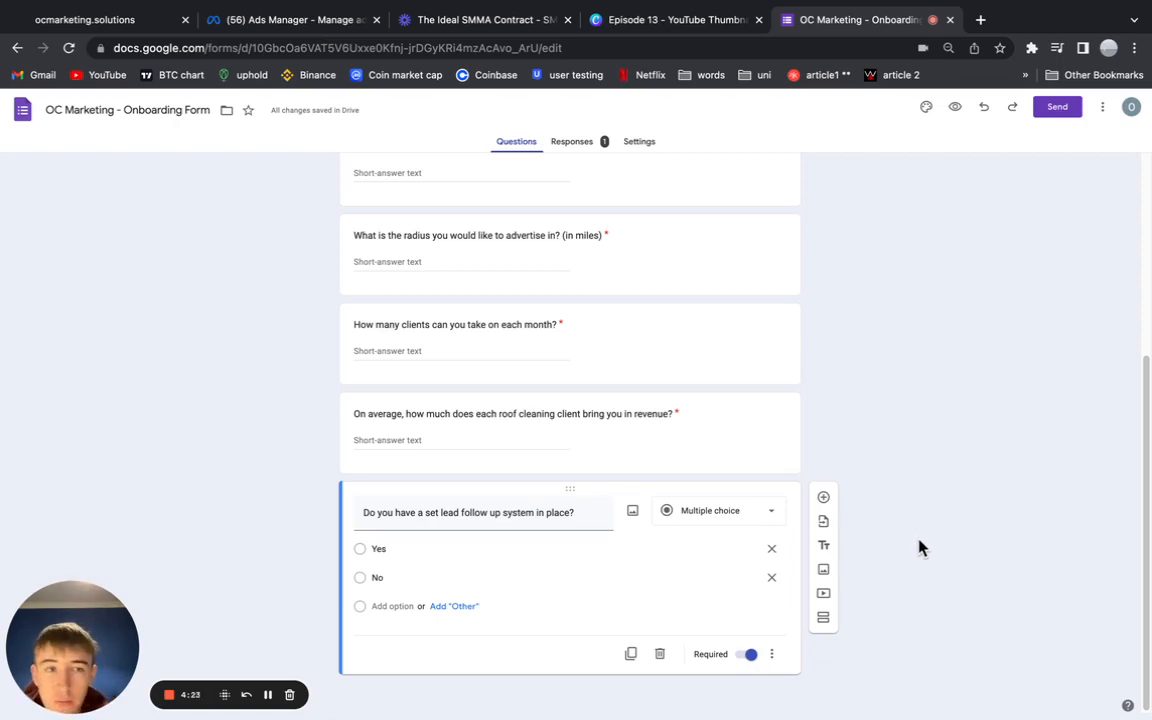
mouse_move(824, 544)
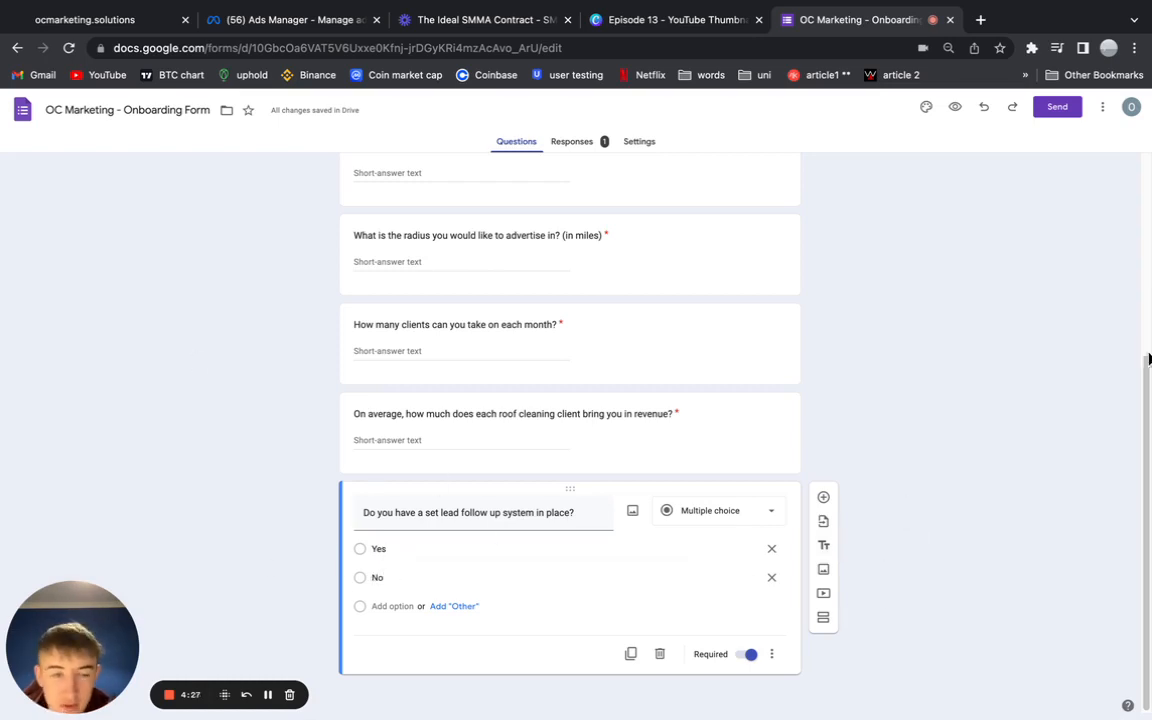
scroll("up", 3)
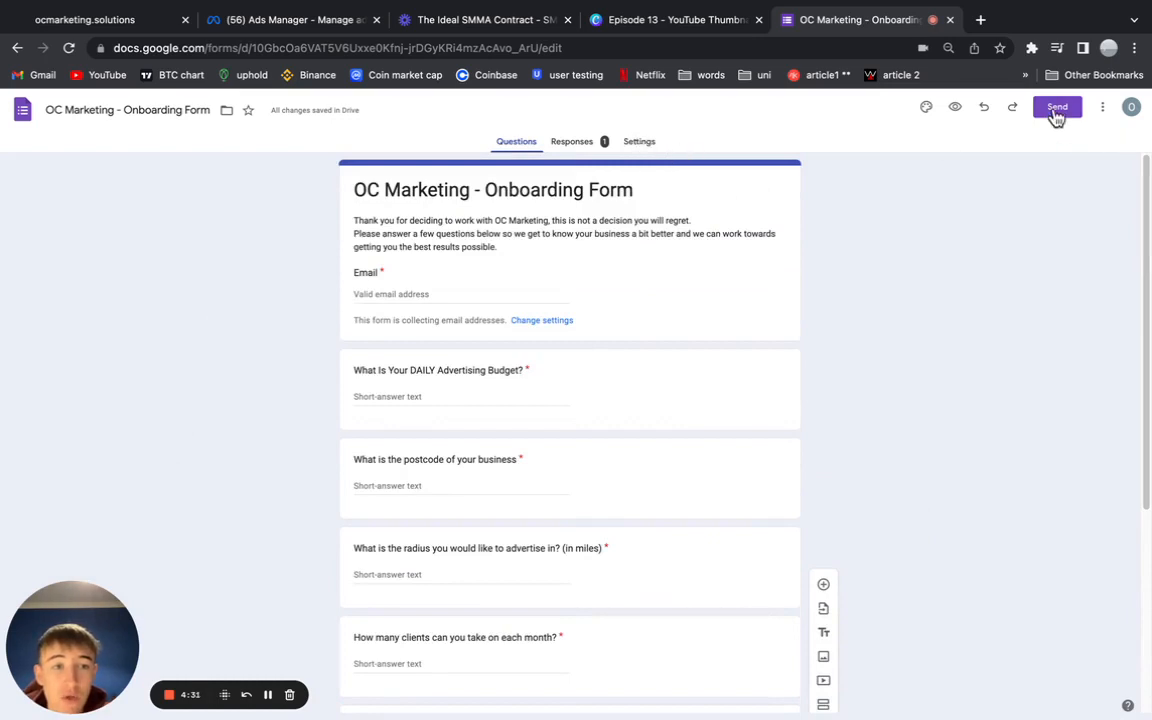
Step: Bring up the Send form dialog and switch to its shareable link view
left_click(1056, 108)
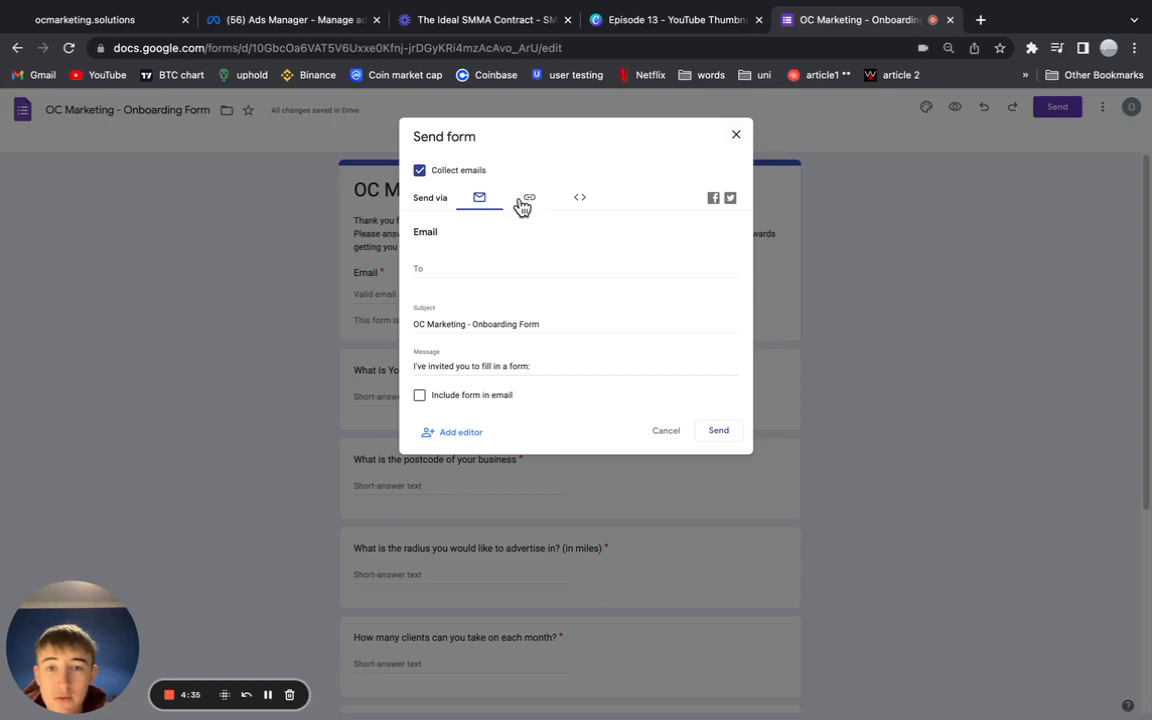
left_click(528, 198)
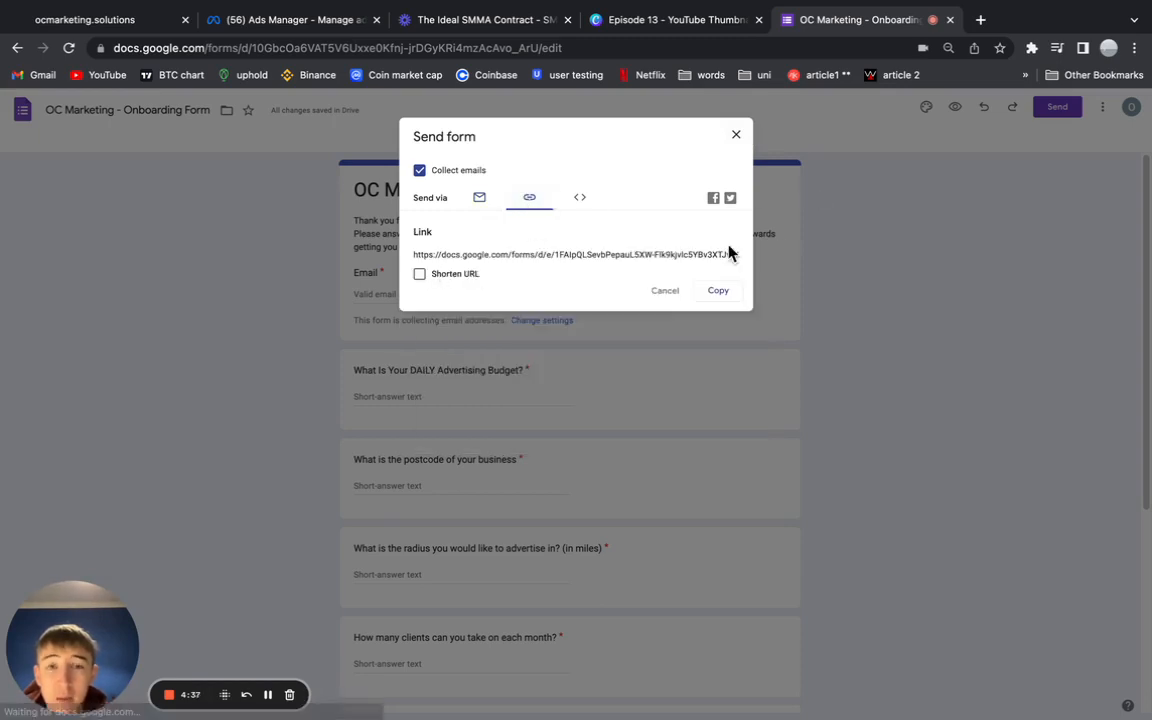
mouse_move(820, 230)
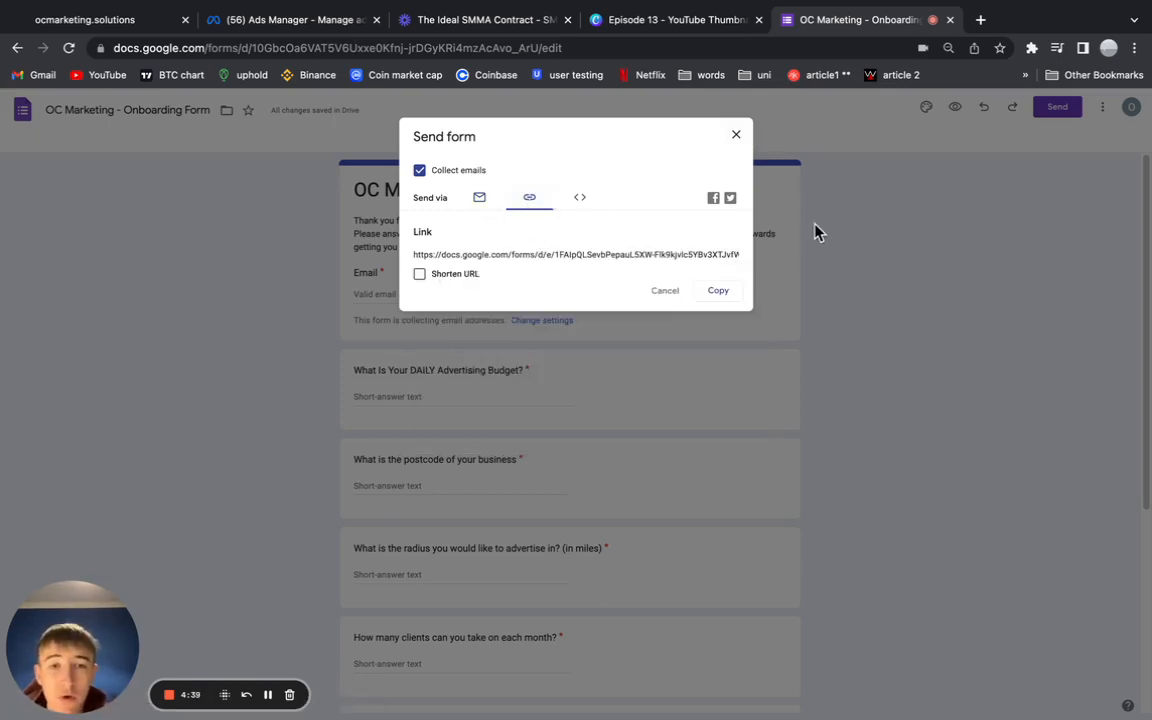